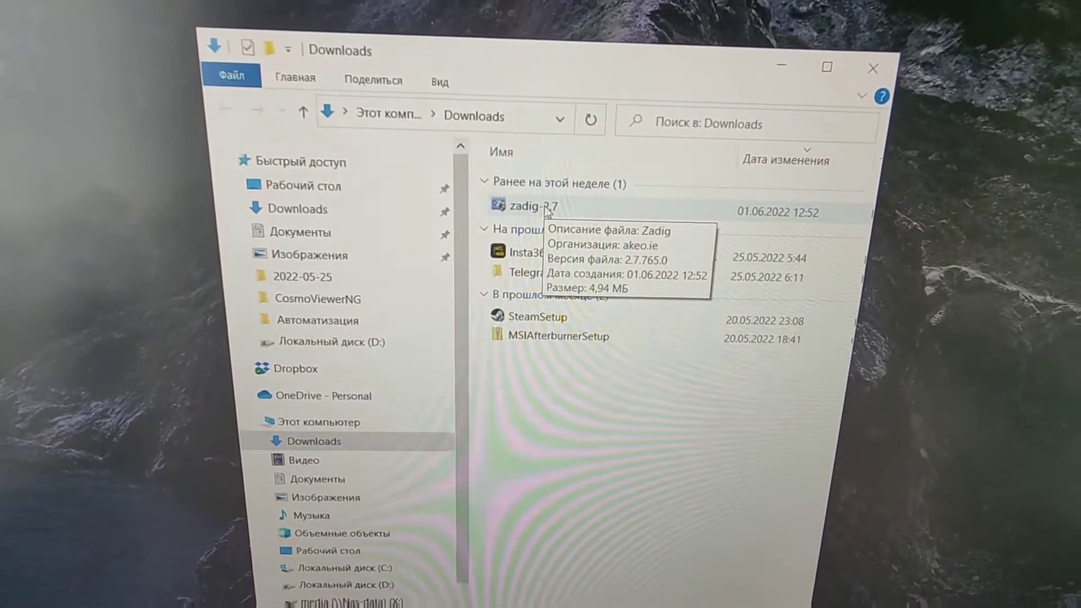
# Step: Launch zadig-2.7, list all USB devices and choose Insta360 ONE as the target device
pyautogui.doubleClick(531, 207)
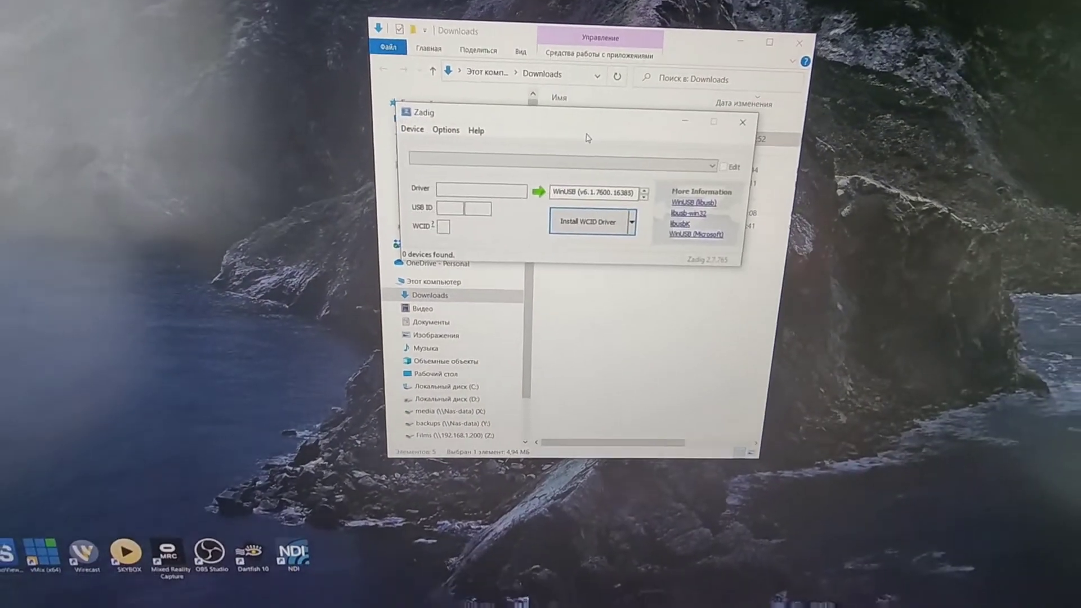
pyautogui.click(446, 130)
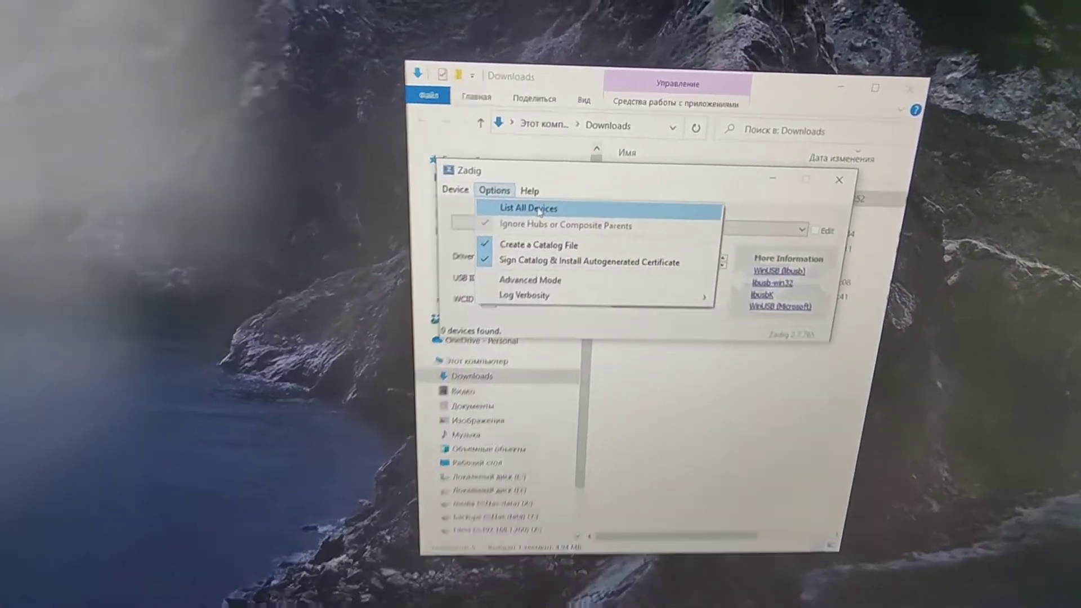
pyautogui.click(527, 207)
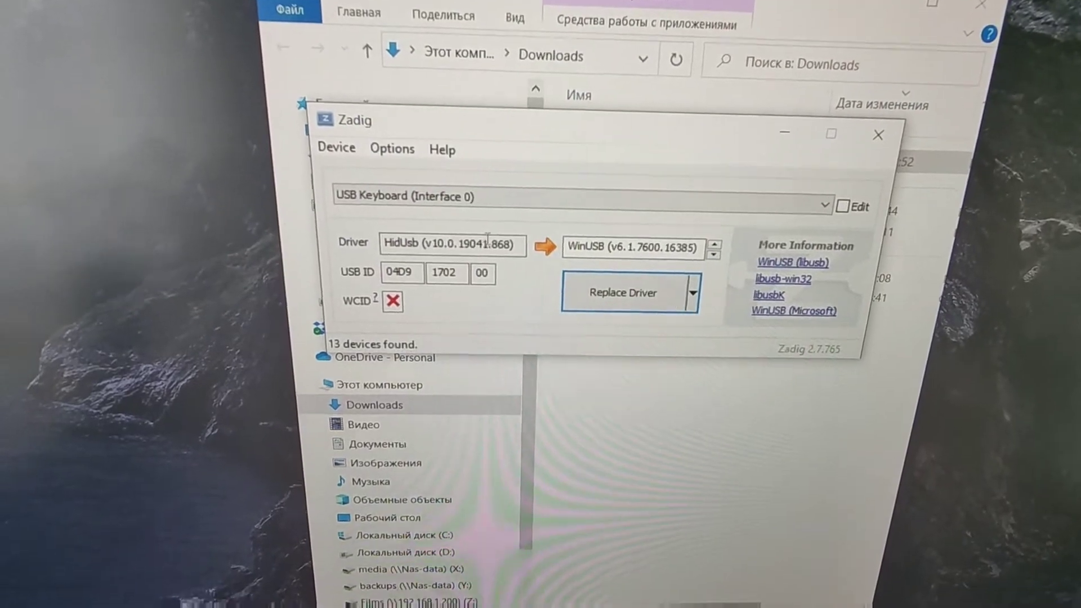
pyautogui.click(825, 205)
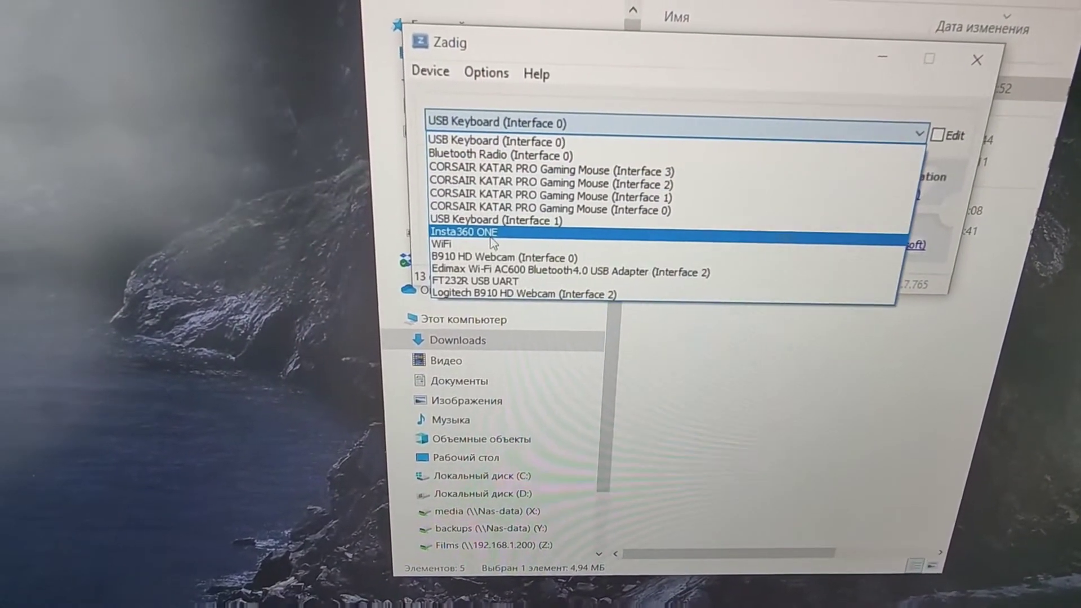
pyautogui.click(464, 232)
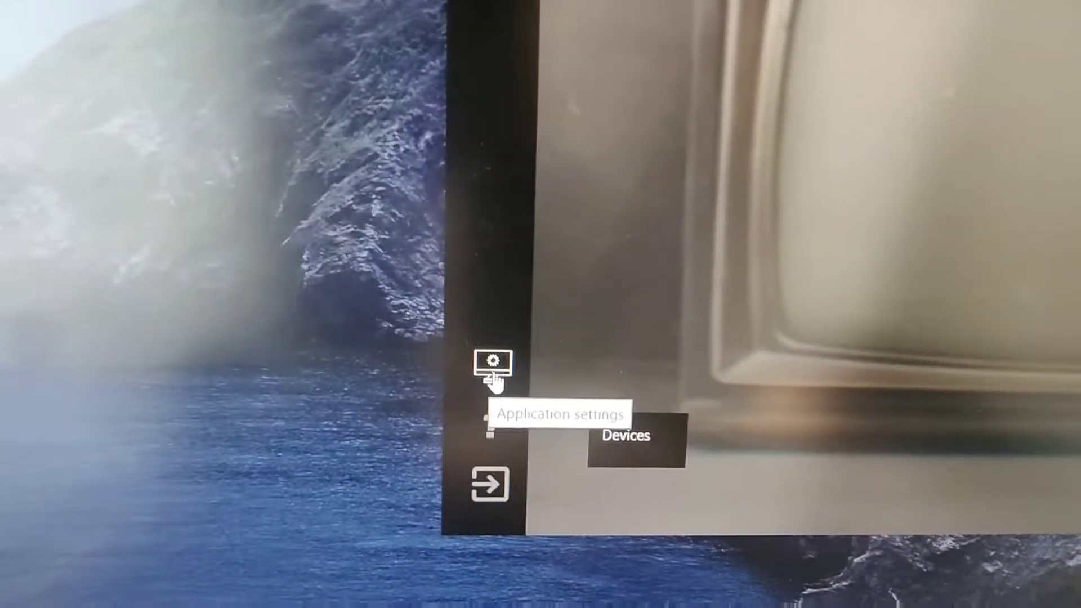
# Step: On the Cameras settings page choose Insta360 as the direct connection and save
pyautogui.click(490, 364)
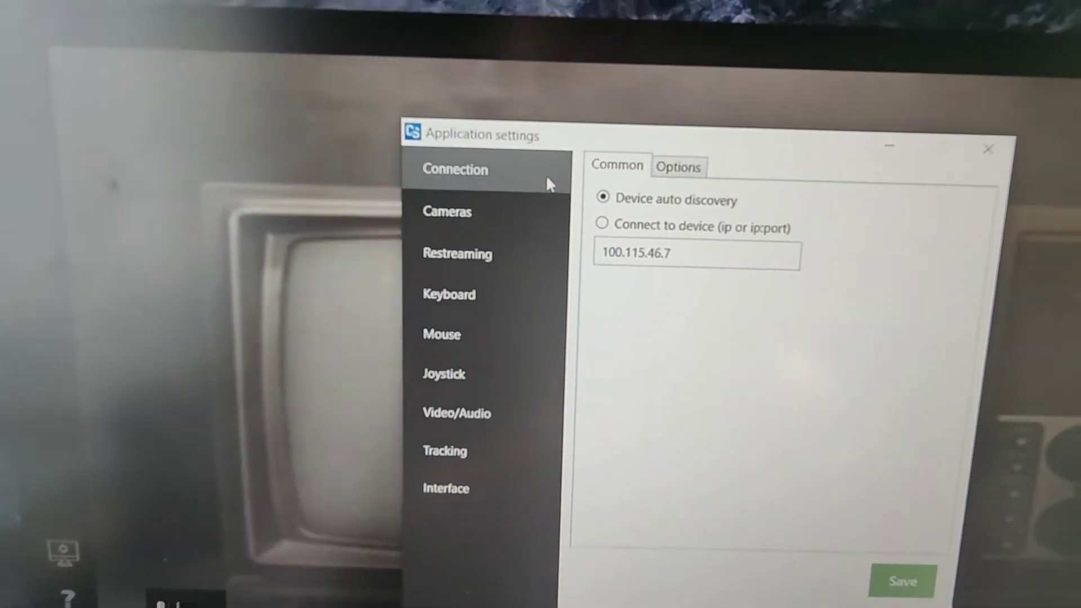
pyautogui.click(447, 211)
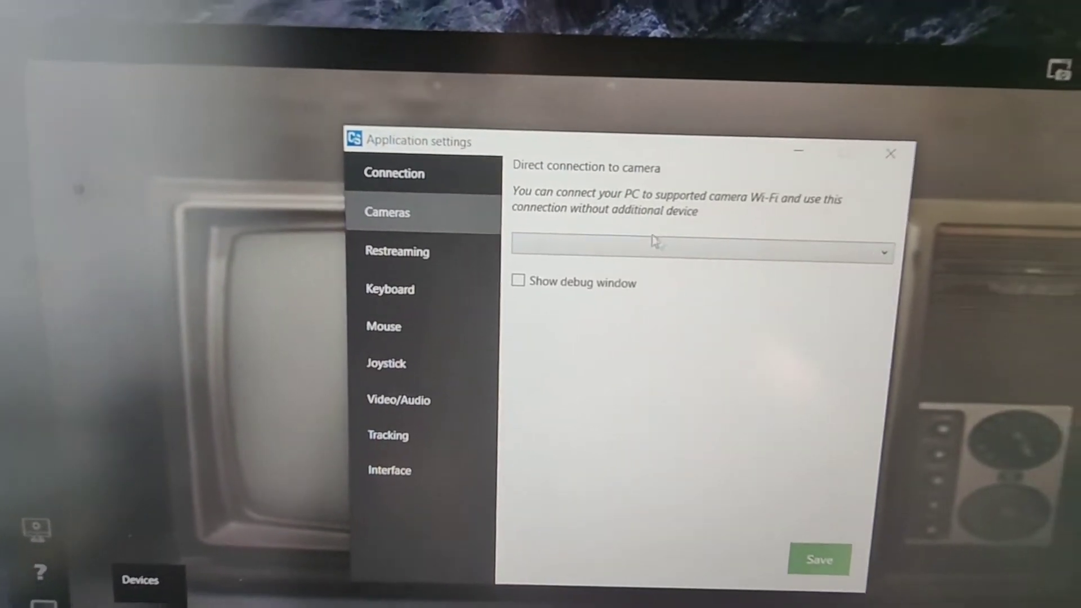
pyautogui.click(696, 252)
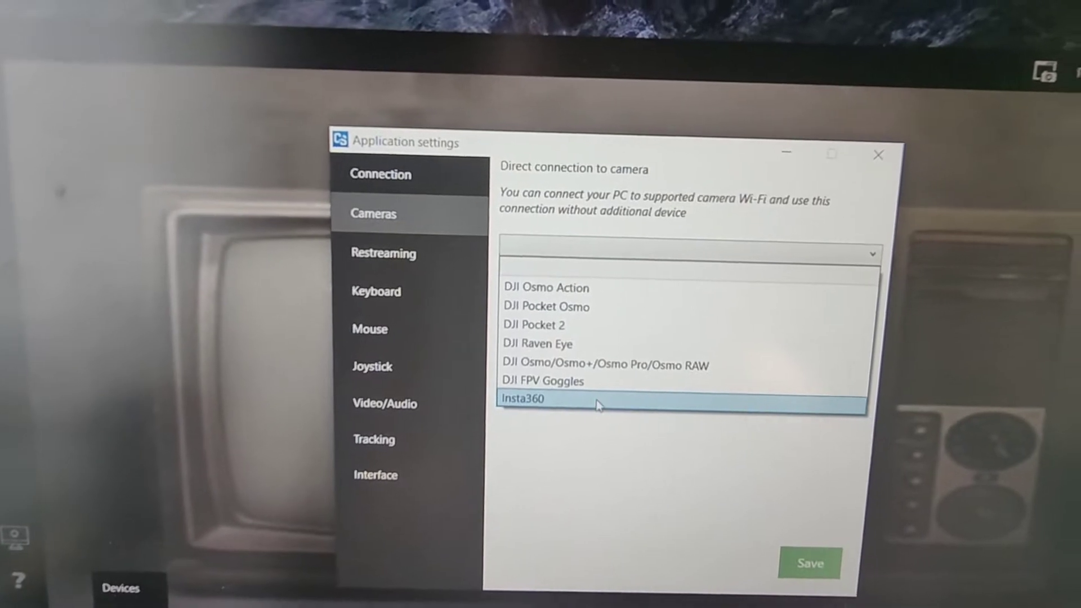
pyautogui.click(524, 399)
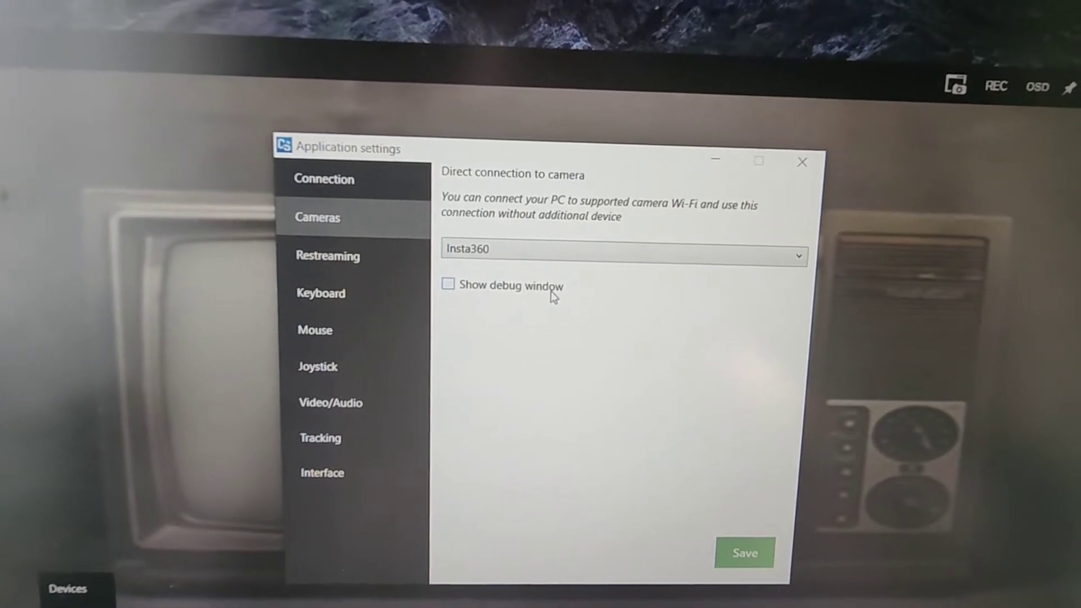
pyautogui.click(447, 285)
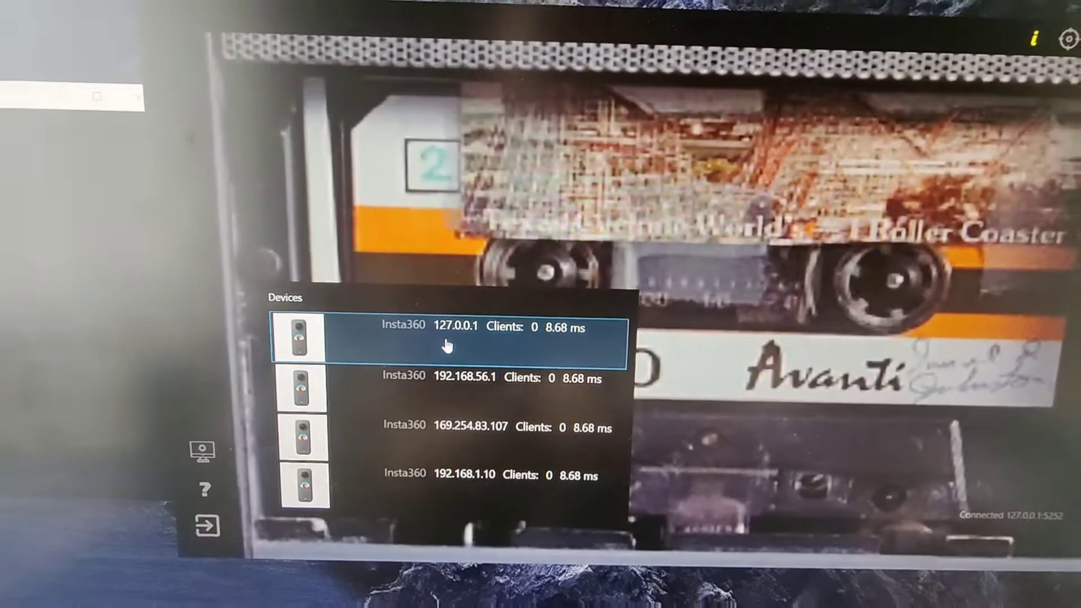
# Step: Connect to the Insta360 entry at 127.0.0.1 and save its model as Insta360 X2 over USB
pyautogui.click(448, 338)
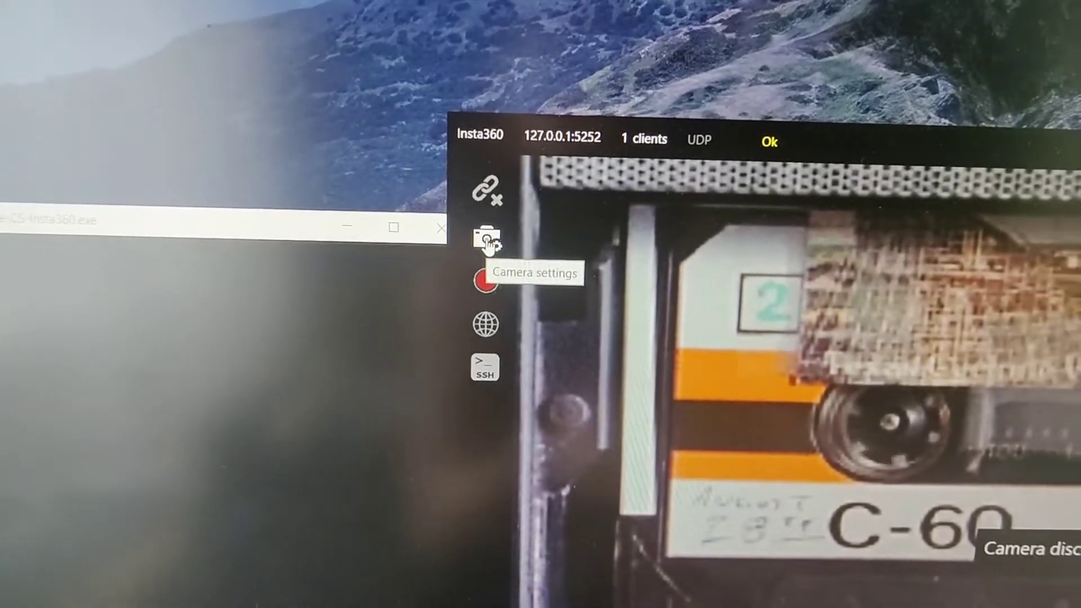
pyautogui.click(488, 241)
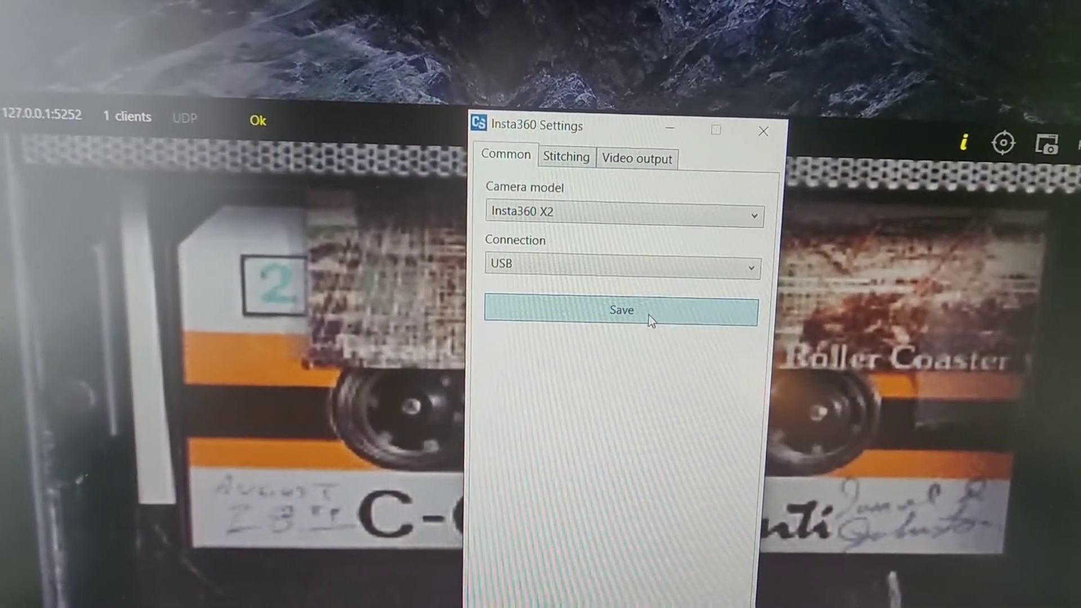
pyautogui.click(619, 311)
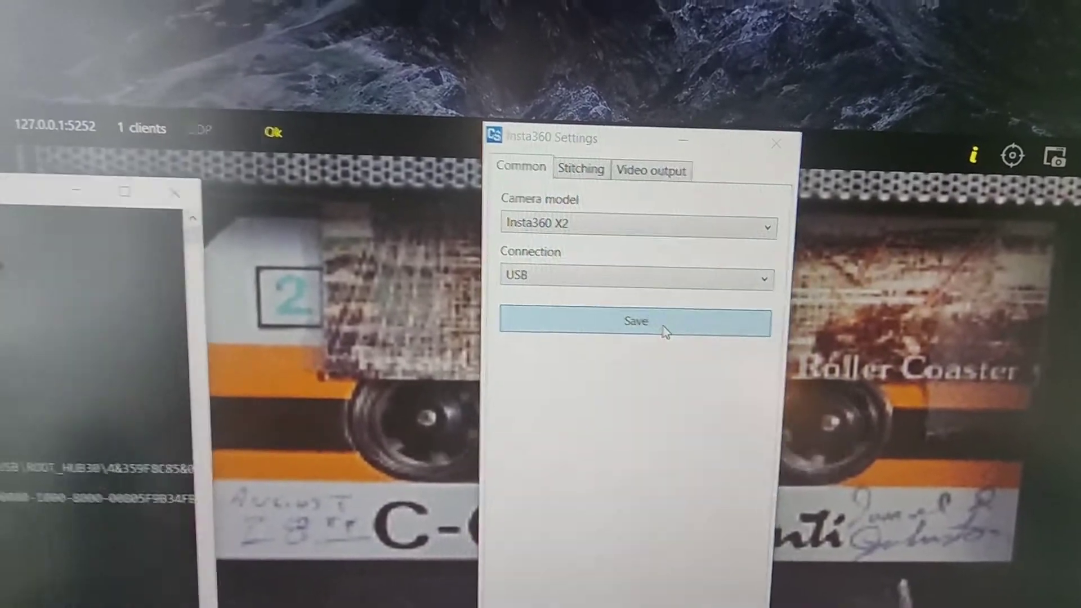
pyautogui.click(634, 321)
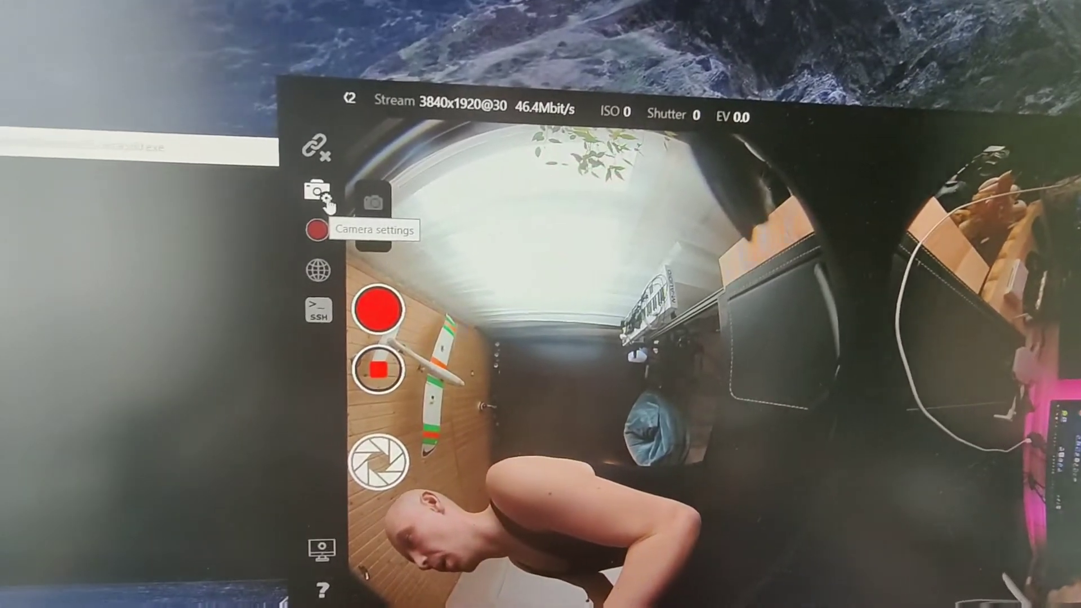
# Step: Enable two-fisheyes to equirectangular stitching in the Insta360 Stitching settings
pyautogui.click(317, 194)
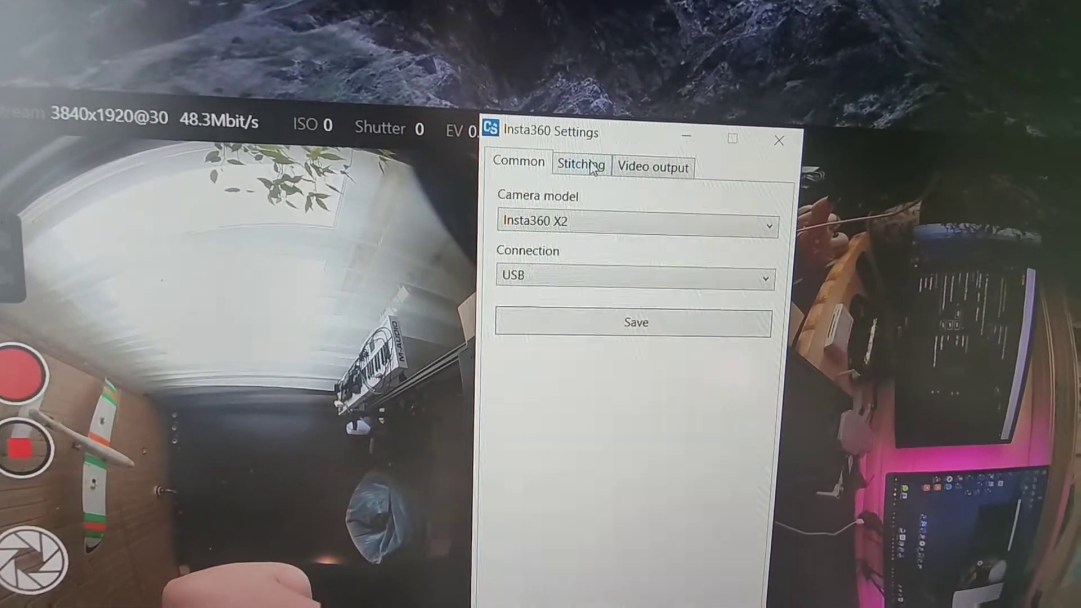
pyautogui.click(580, 164)
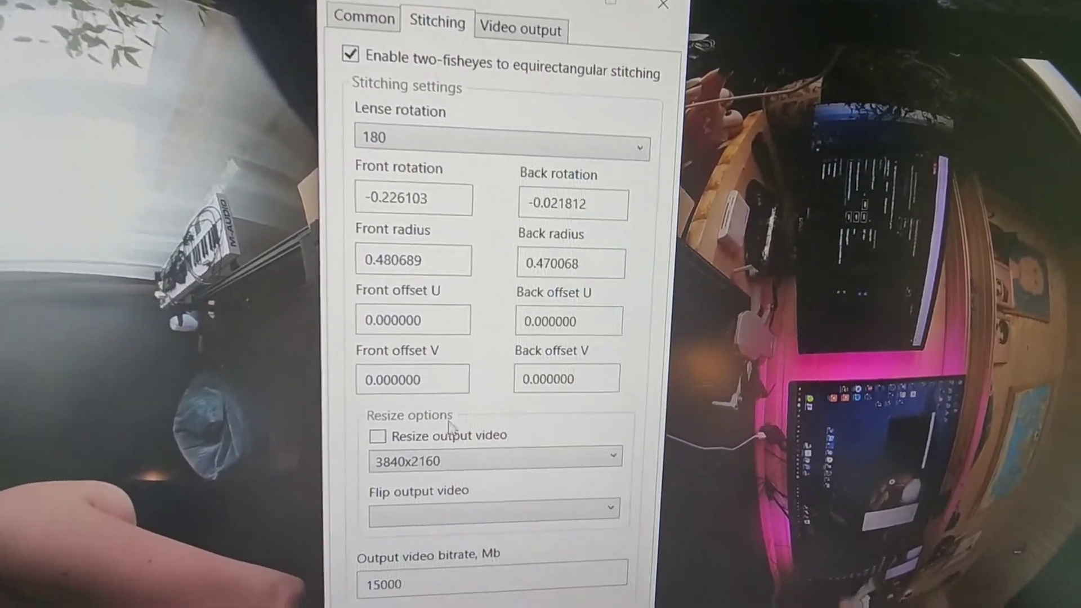
pyautogui.click(377, 436)
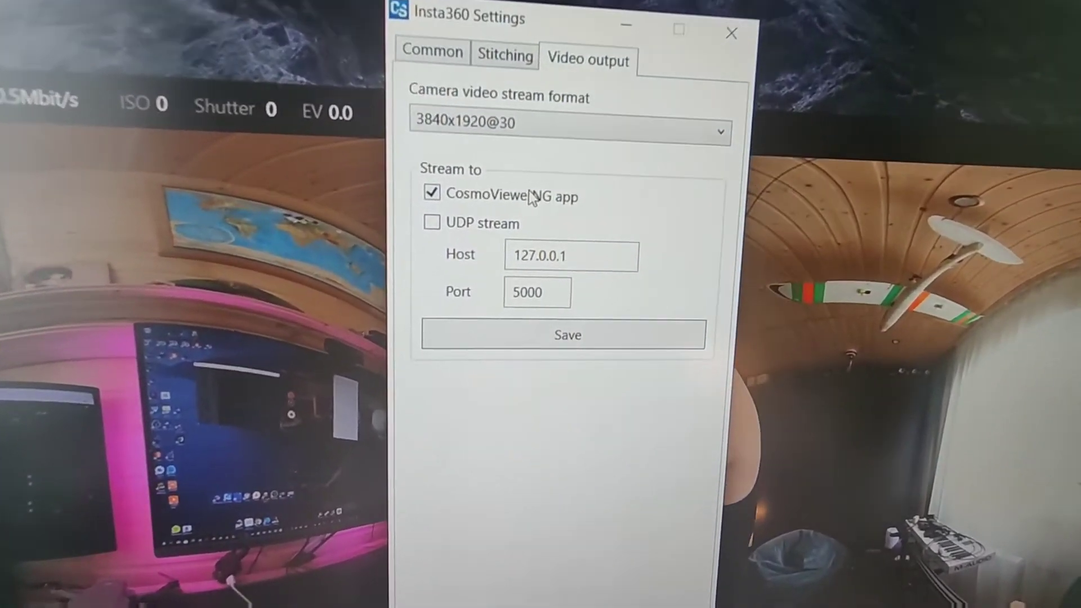
# Step: Untick CosmoViewerNG app output and tick UDP stream to 127.0.0.1 port 5000
pyautogui.click(431, 192)
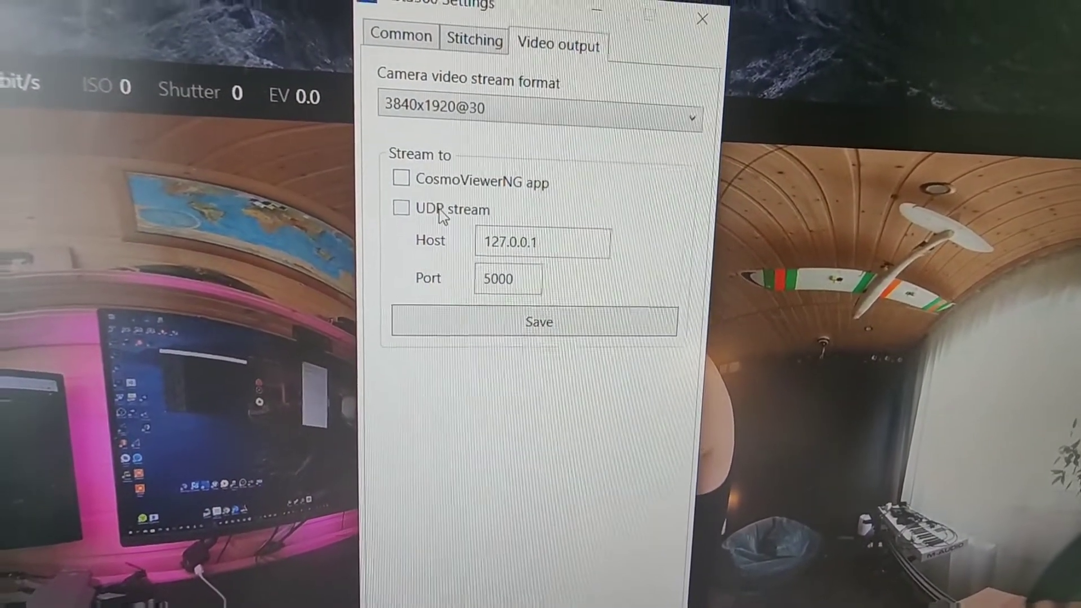
pyautogui.click(399, 208)
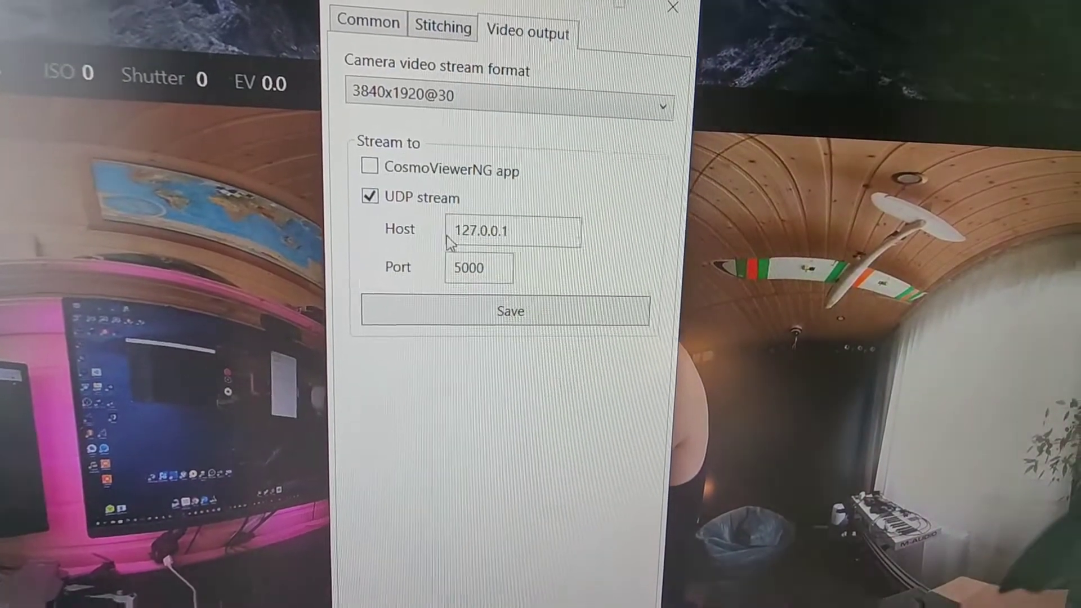